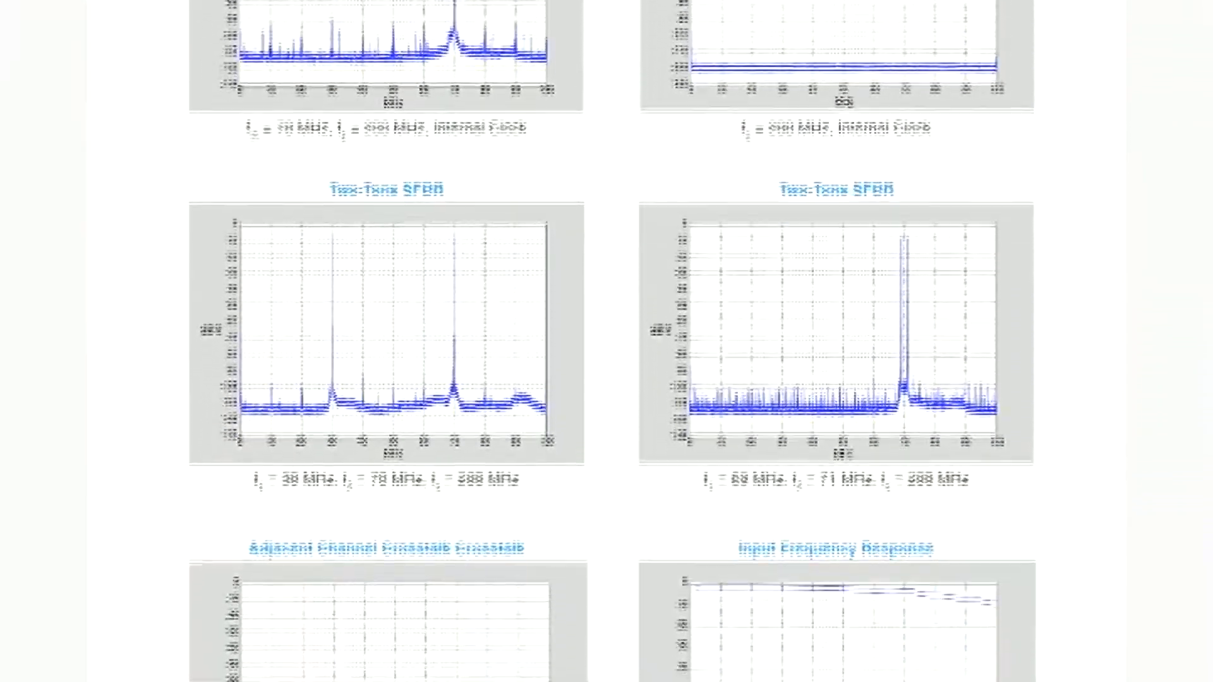
scroll(down, 3)
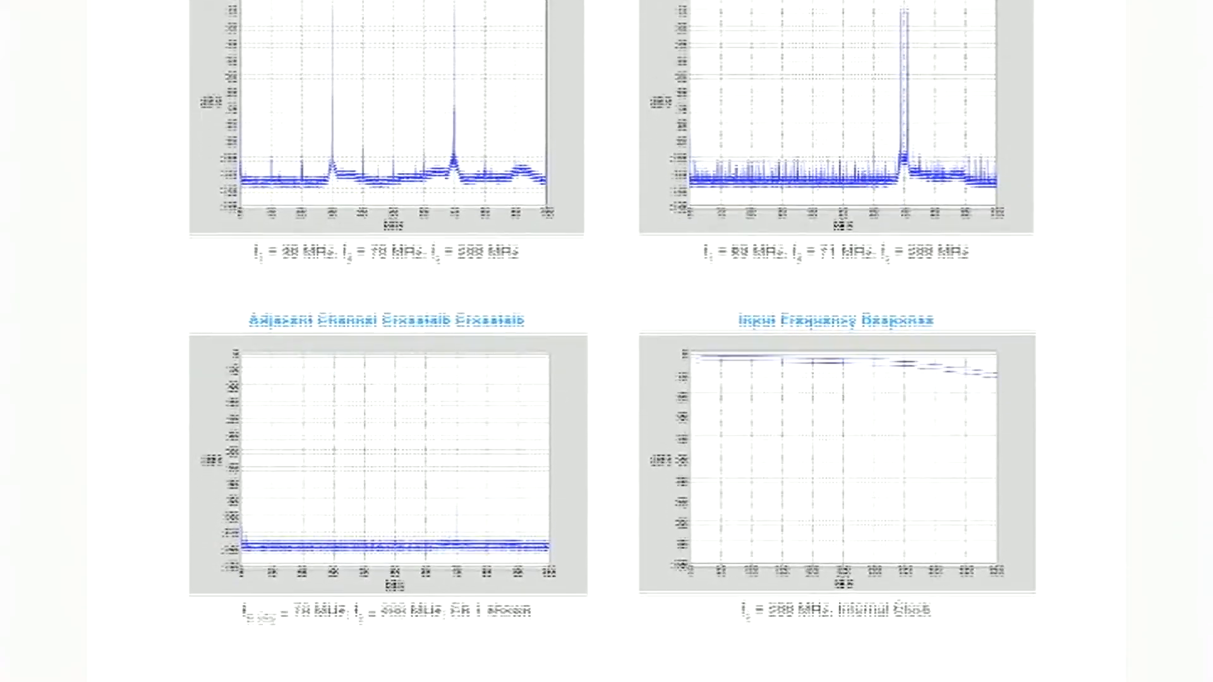